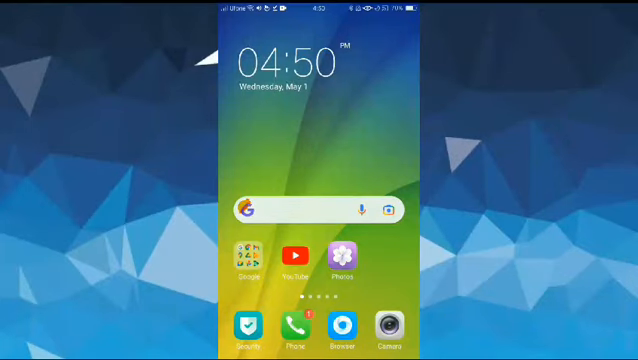
# Swipe left across the home screen toward the Tools folder.
pyautogui.hscroll(-3)
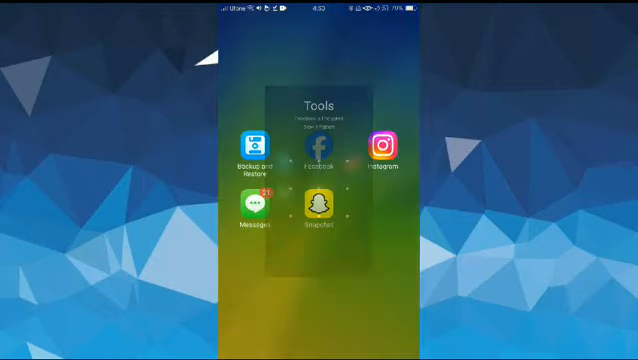
pyautogui.click(316, 148)
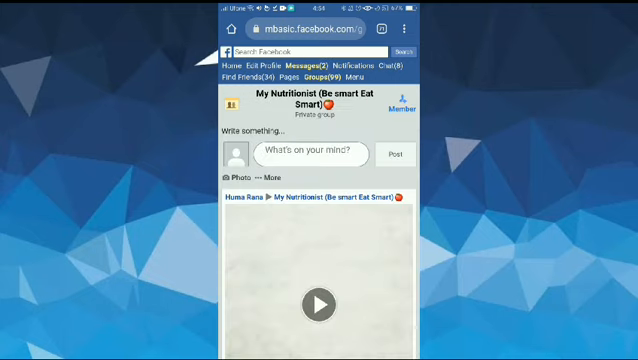
# Start the downloaded group video in the player and hide the controls as the '10 Pecans' card appears.
pyautogui.scroll(-3)
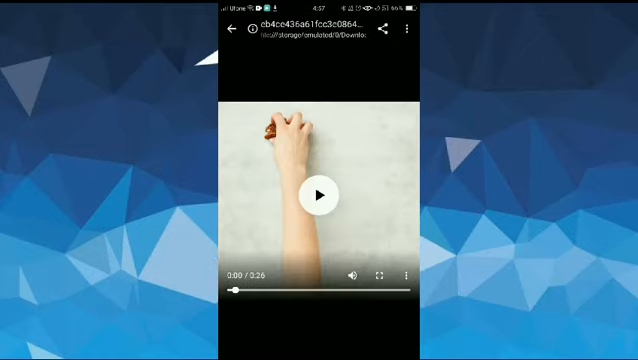
pyautogui.click(320, 194)
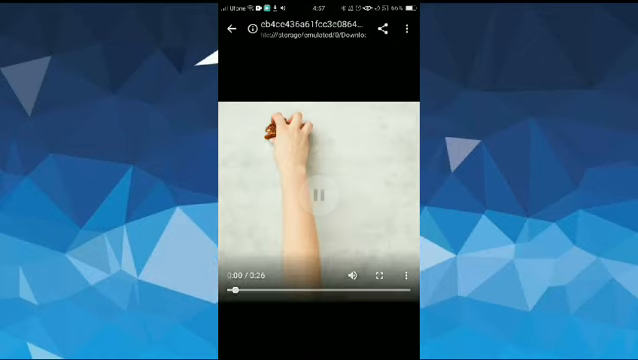
pyautogui.click(320, 192)
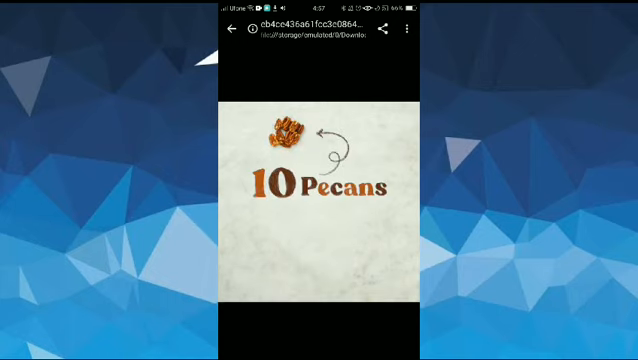